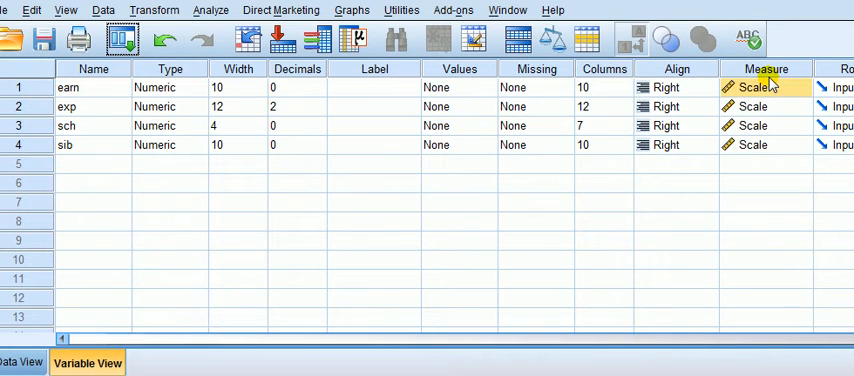
mouse_move(460, 68)
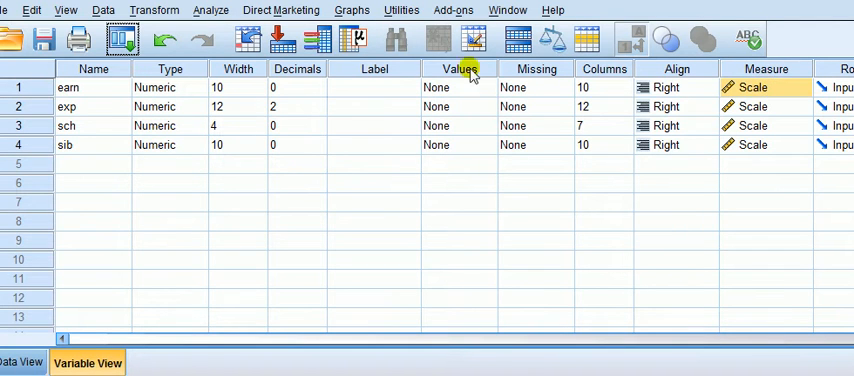
mouse_move(770, 88)
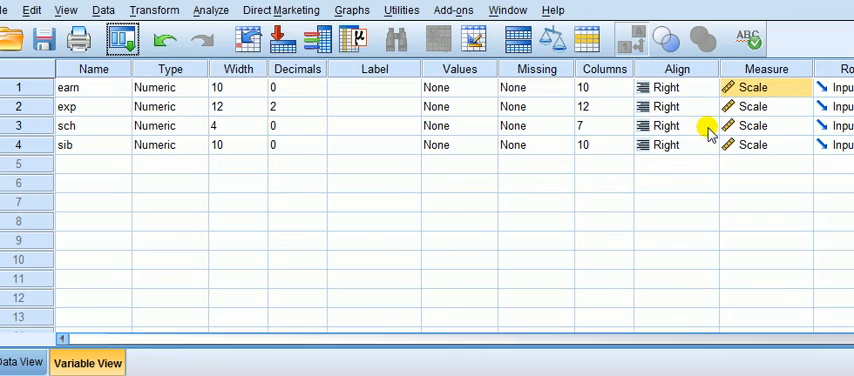
mouse_move(768, 106)
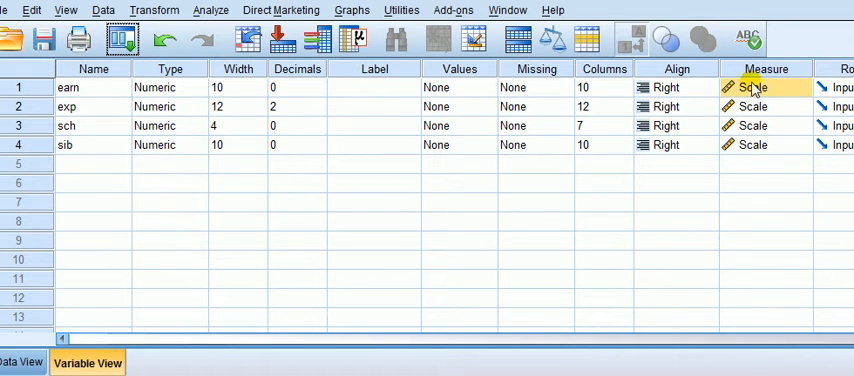
mouse_move(736, 88)
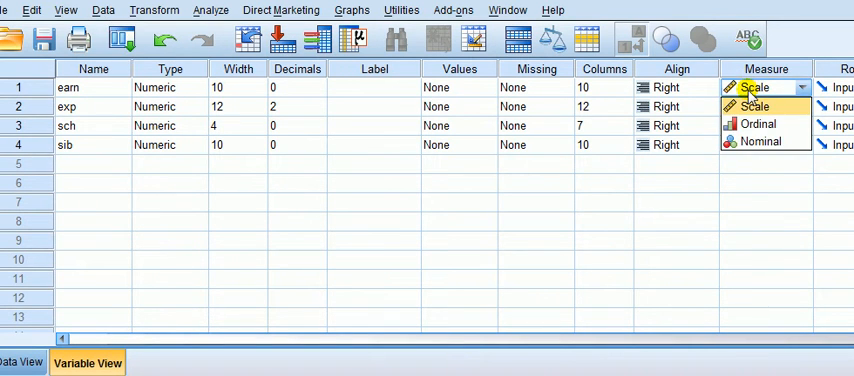
mouse_move(756, 124)
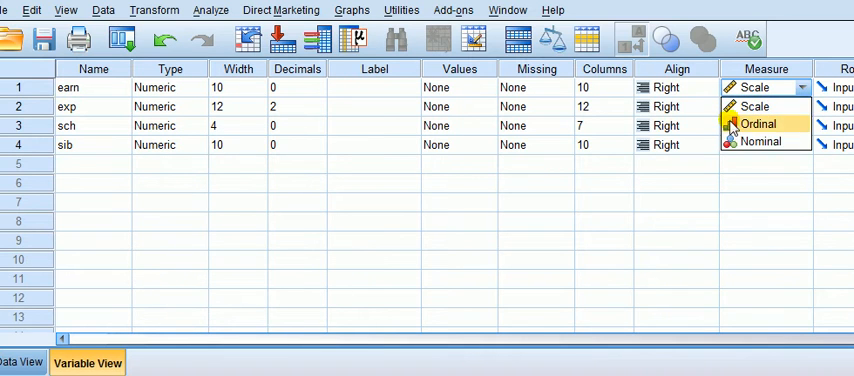
mouse_move(756, 108)
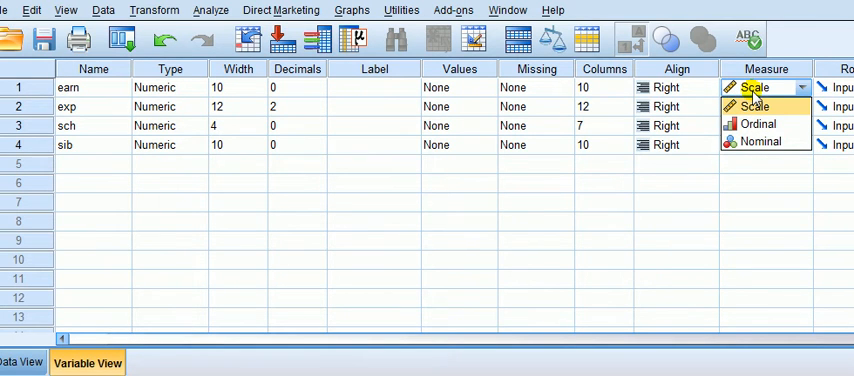
left_click(210, 12)
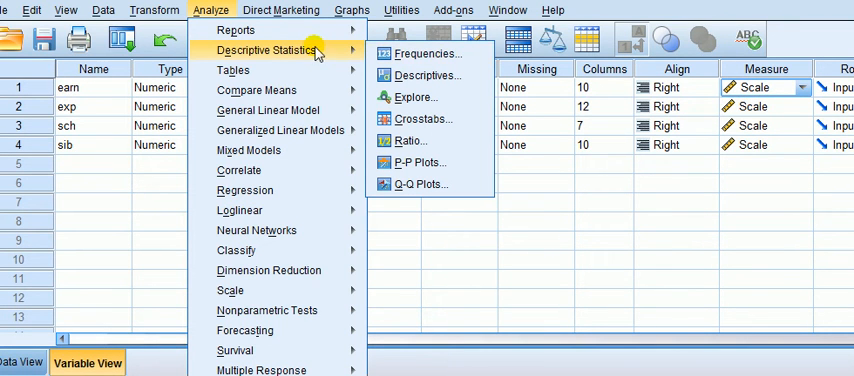
mouse_move(424, 54)
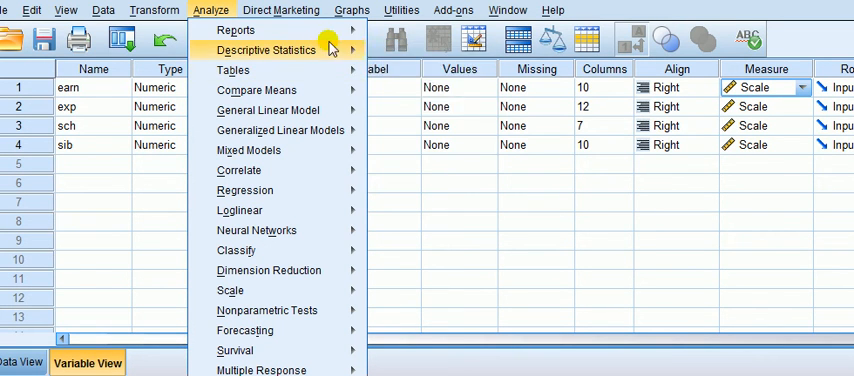
left_click(266, 50)
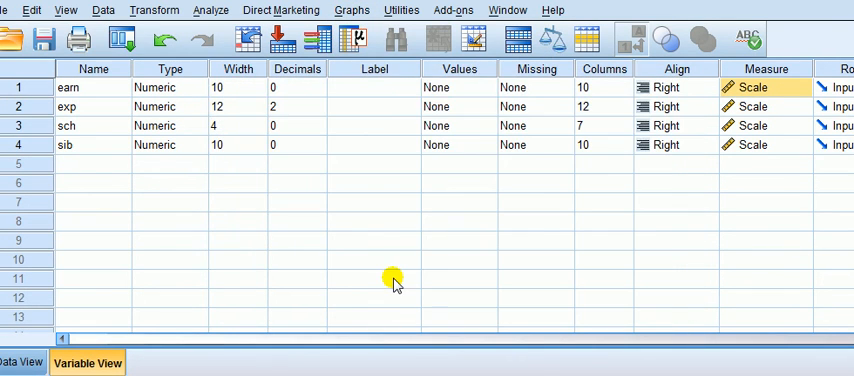
Clear earn from the pie chart's Slice by zone and attempt to drag it back in.
left_click(352, 10)
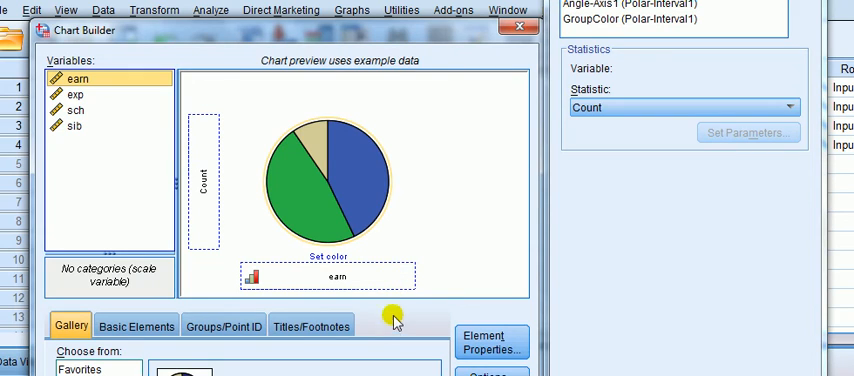
mouse_move(400, 326)
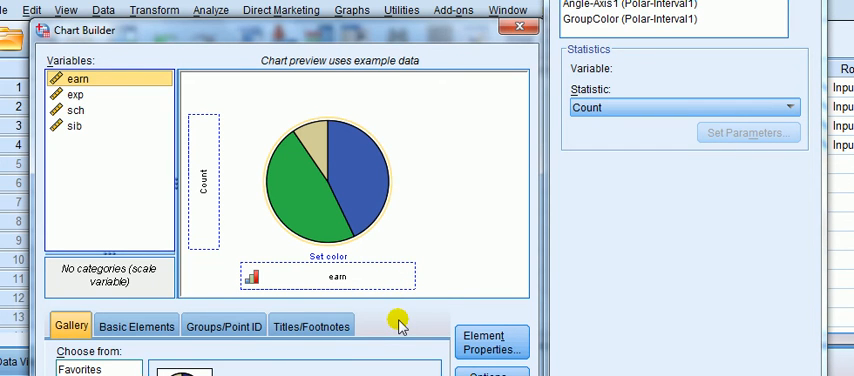
mouse_move(304, 20)
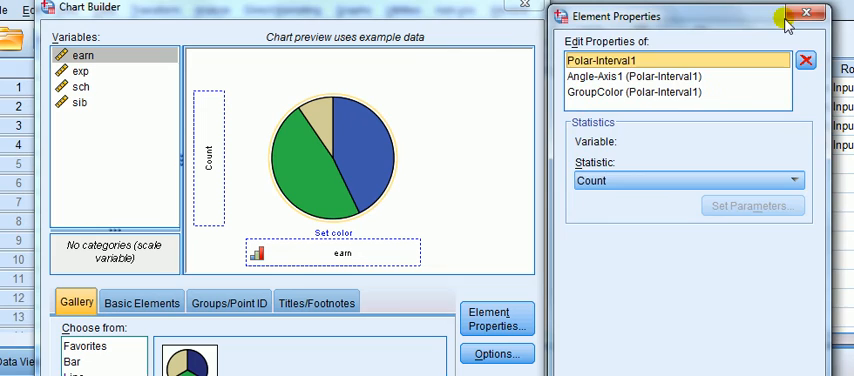
left_click(808, 12)
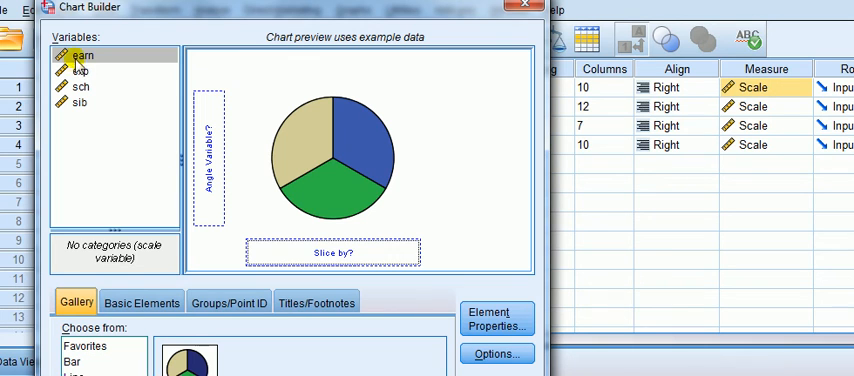
left_click_drag(82, 56, 340, 252)
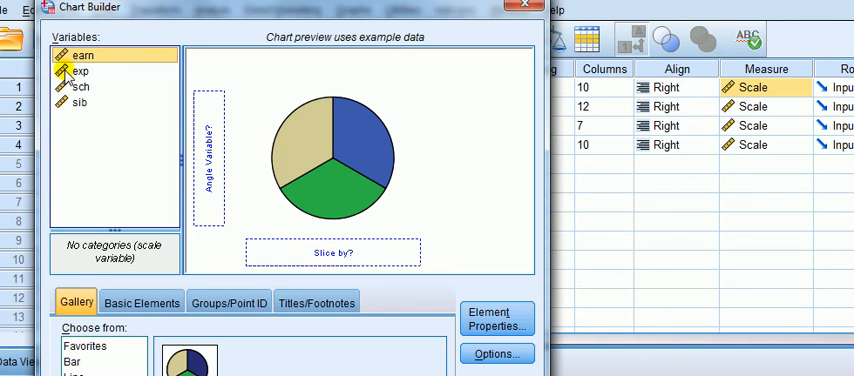
left_click(80, 72)
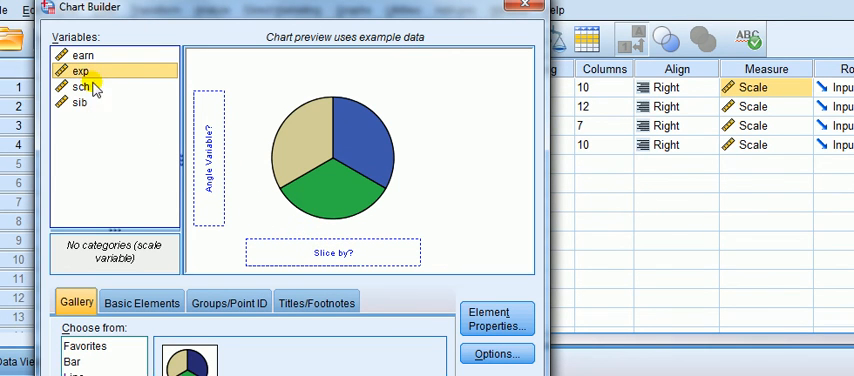
left_click(84, 56)
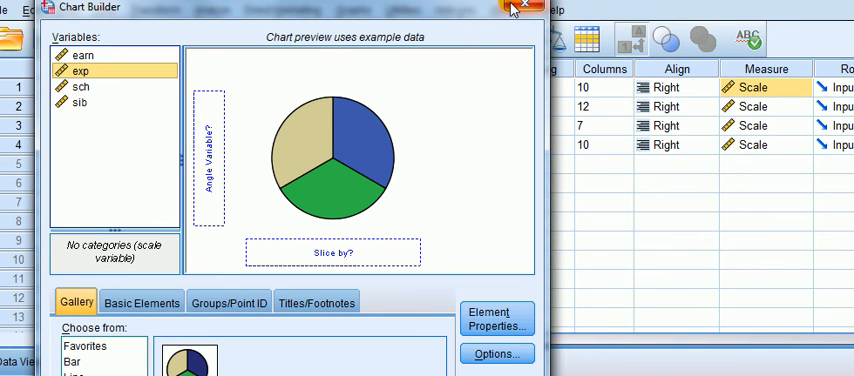
mouse_move(520, 10)
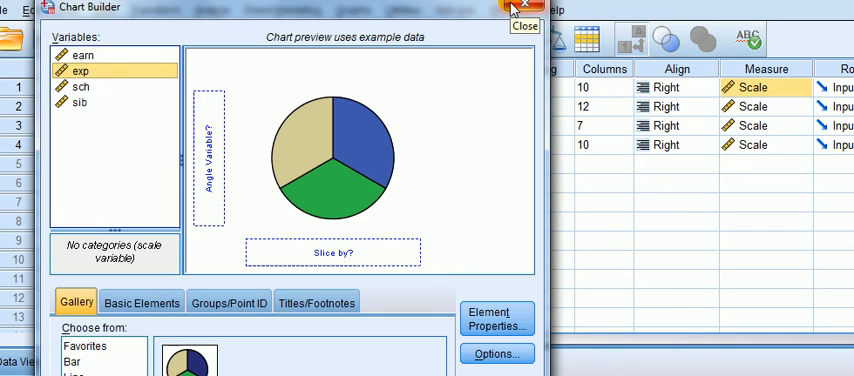
mouse_move(530, 32)
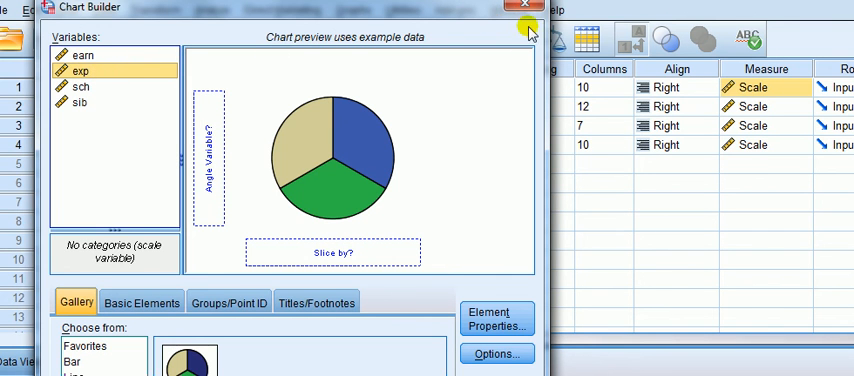
Close Chart Builder and set earn's Measure to Ordinal in Variable View.
left_click(528, 8)
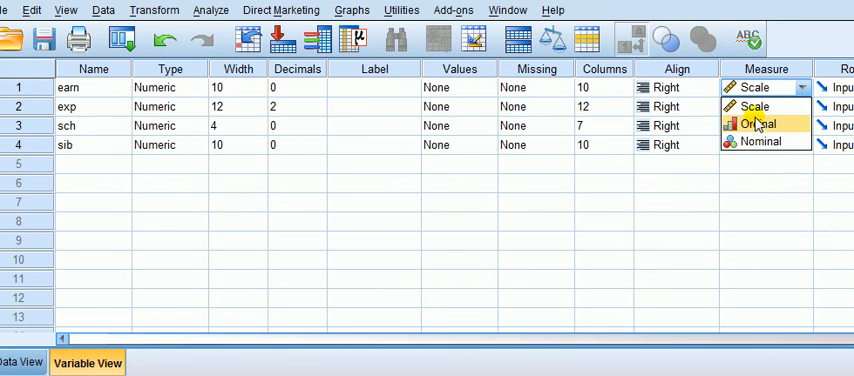
left_click(758, 124)
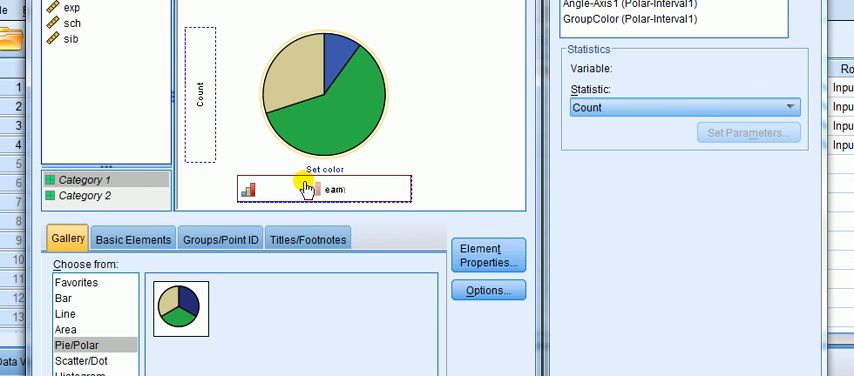
mouse_move(324, 136)
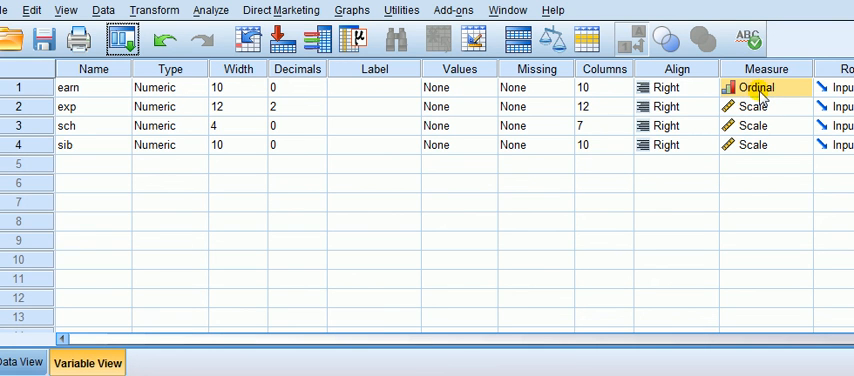
mouse_move(352, 12)
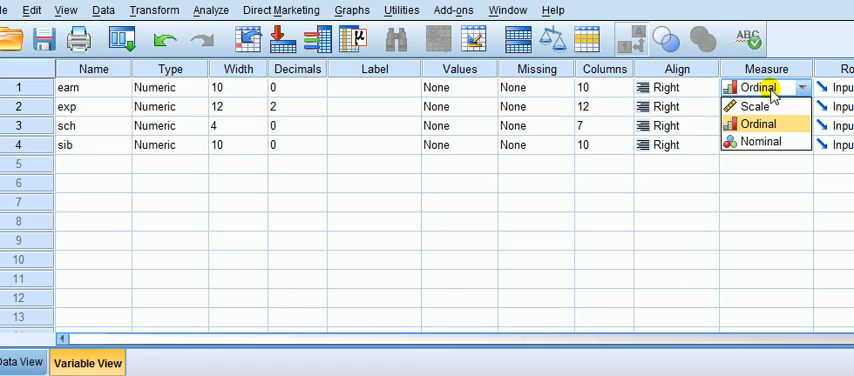
Set earn's Measure back to Scale and reveal the measurement level choices again.
left_click(756, 108)
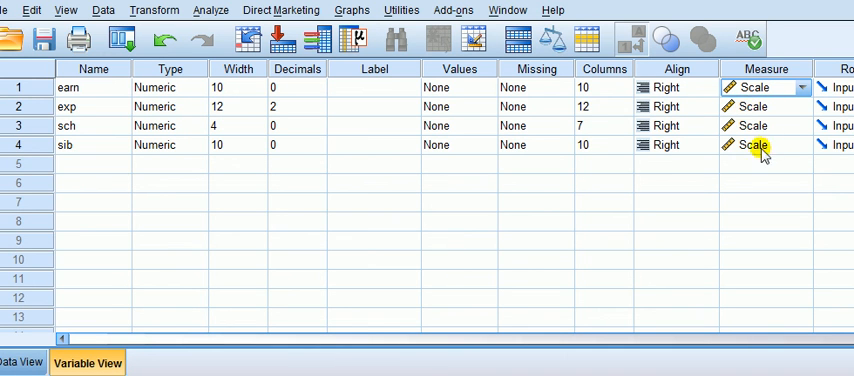
left_click(800, 88)
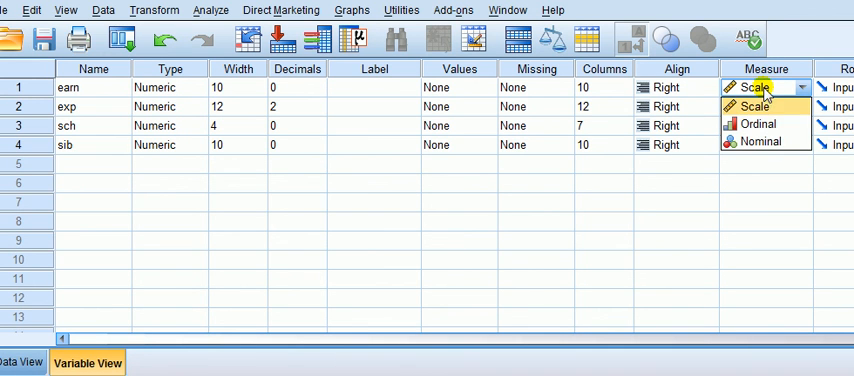